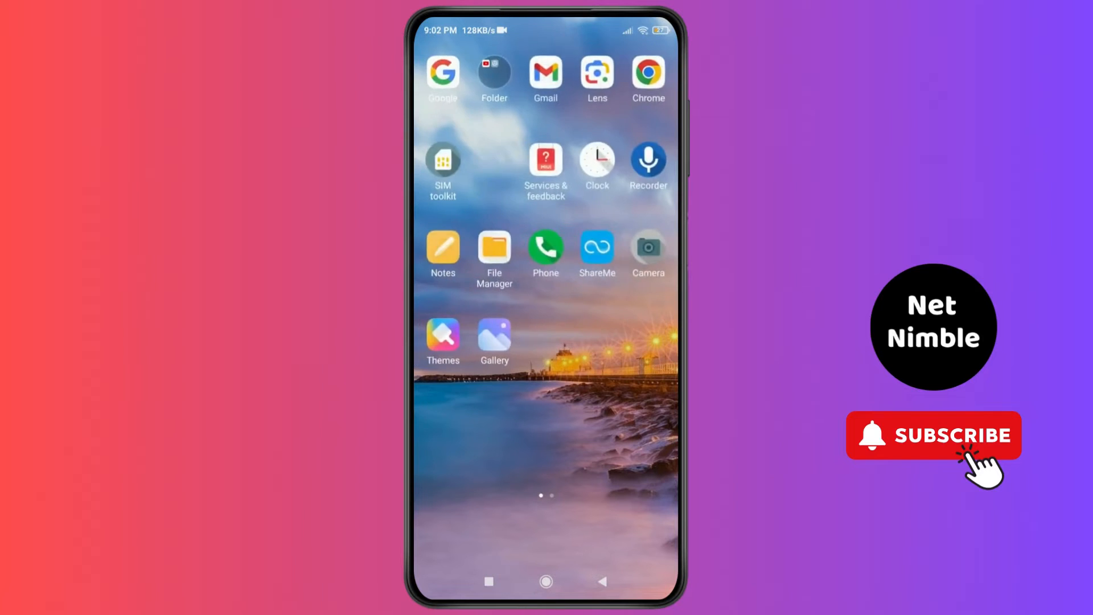
Step: Navigate through About phone's specs toward the Kernel version entry that launches CIT
scroll("left", 3)
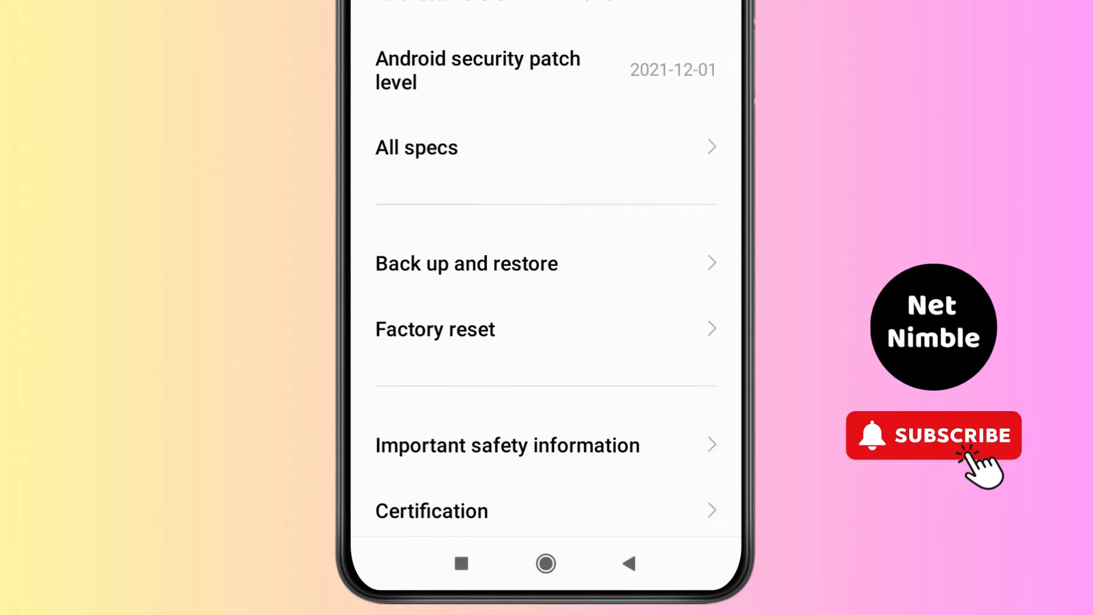
scroll("down", 3)
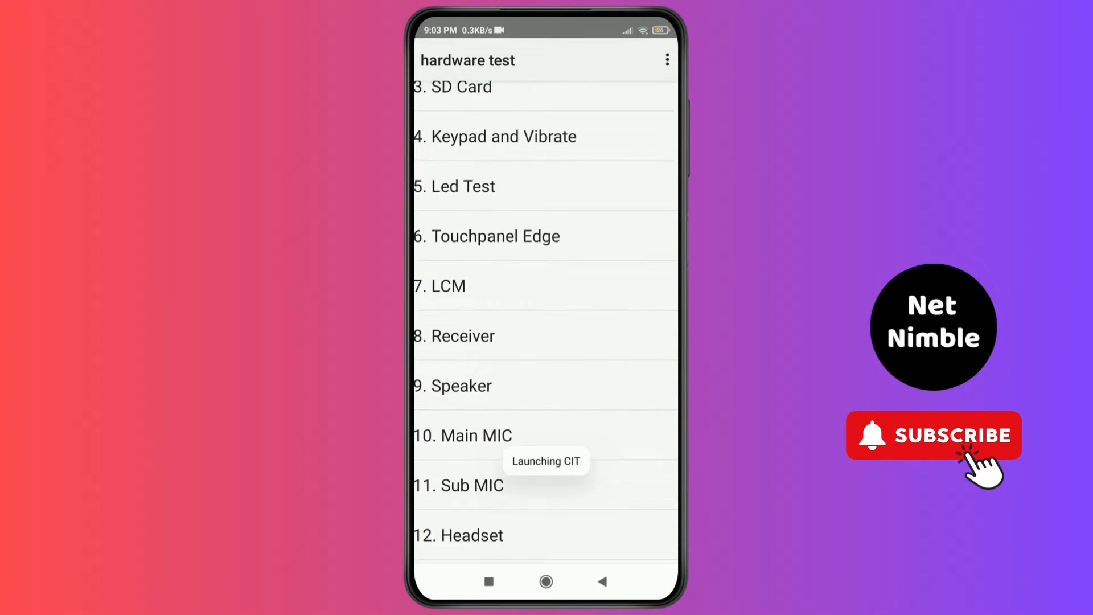
Step: Run the 22. CameraBack test in CIT and leave it
scroll("down", 3)
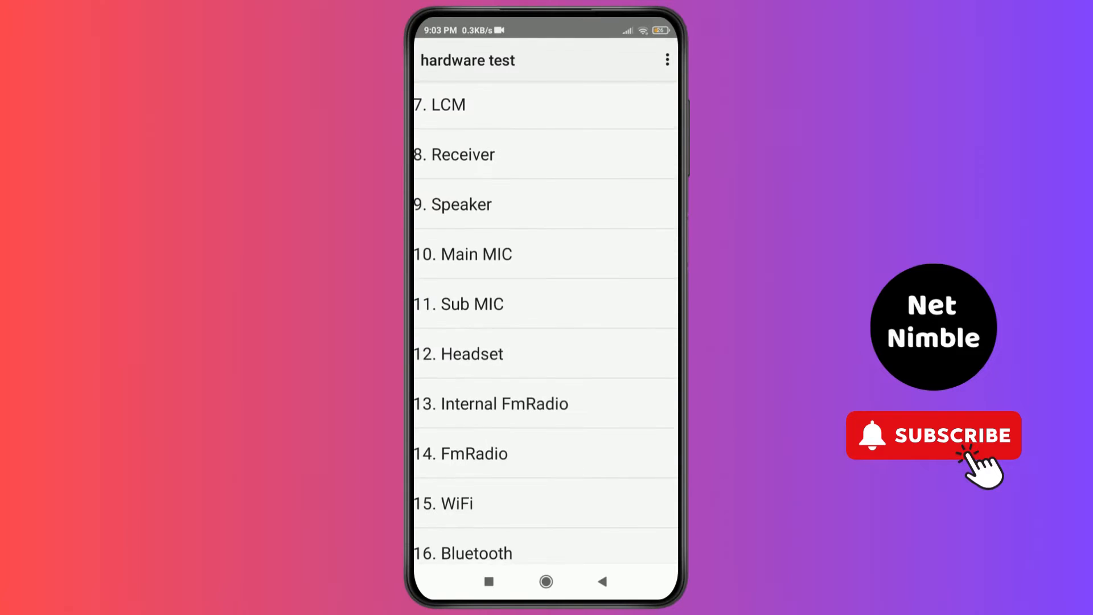
scroll("down", 3)
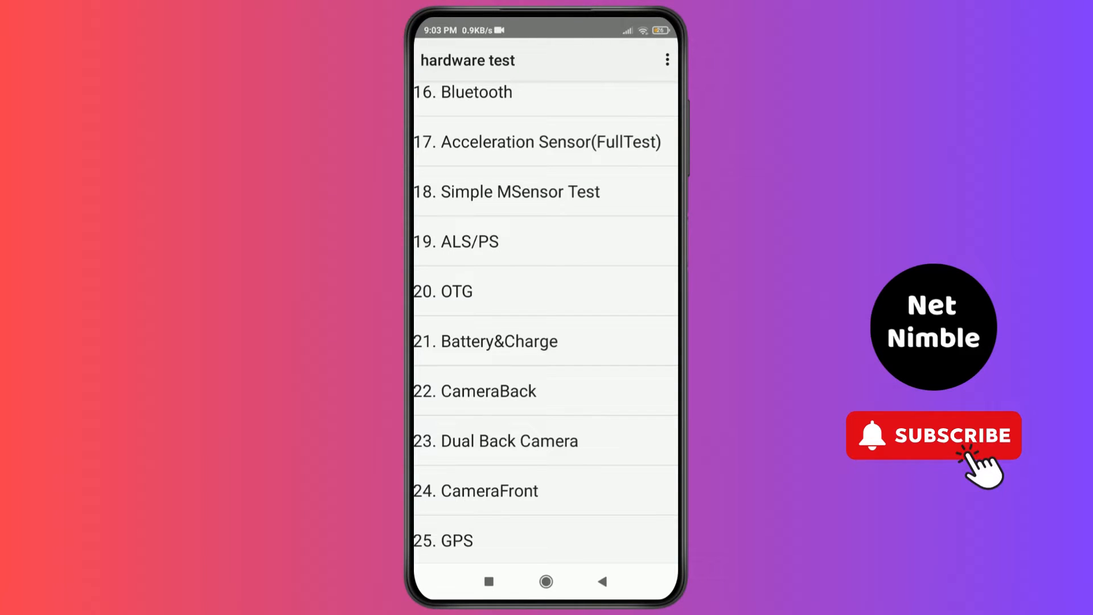
left_click(487, 392)
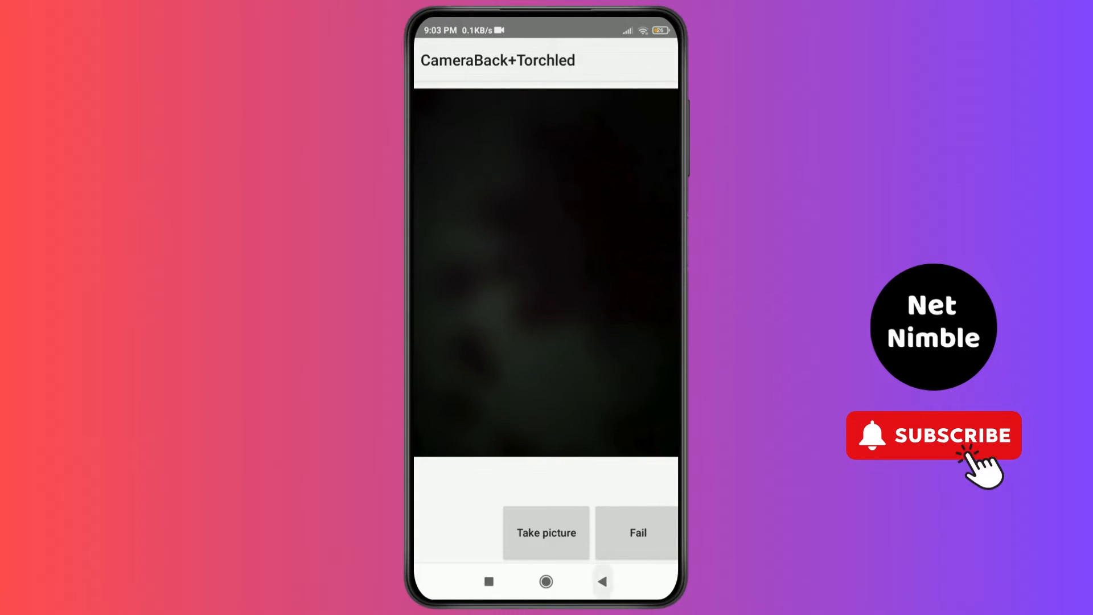
left_click(604, 581)
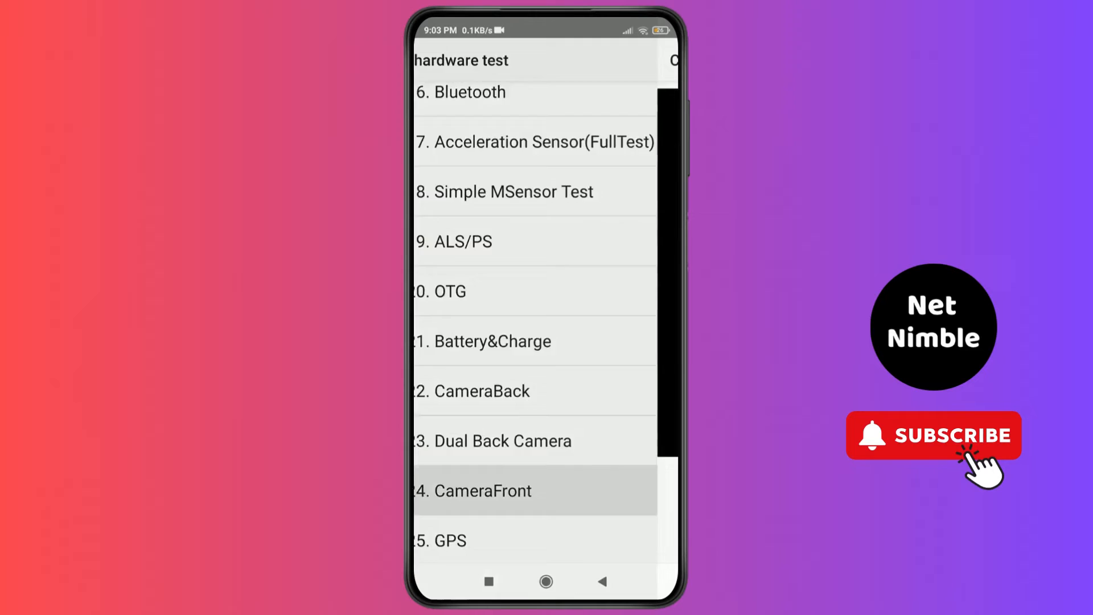
Step: Run the 24. CameraFront test, then confirm OK on the Exit dialog to quit CIT
left_click(483, 491)
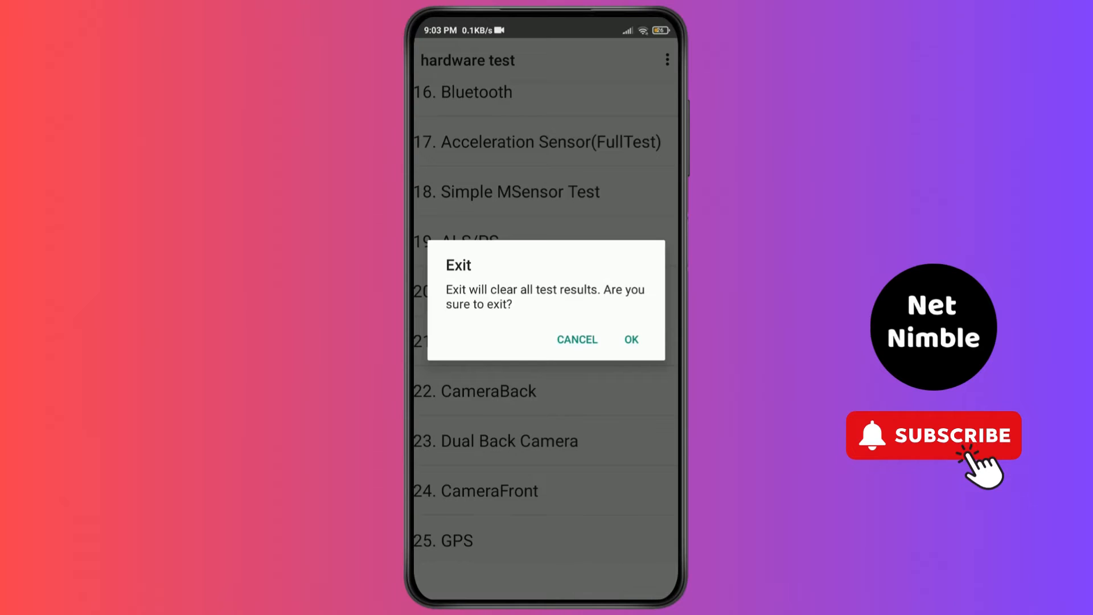
left_click(631, 340)
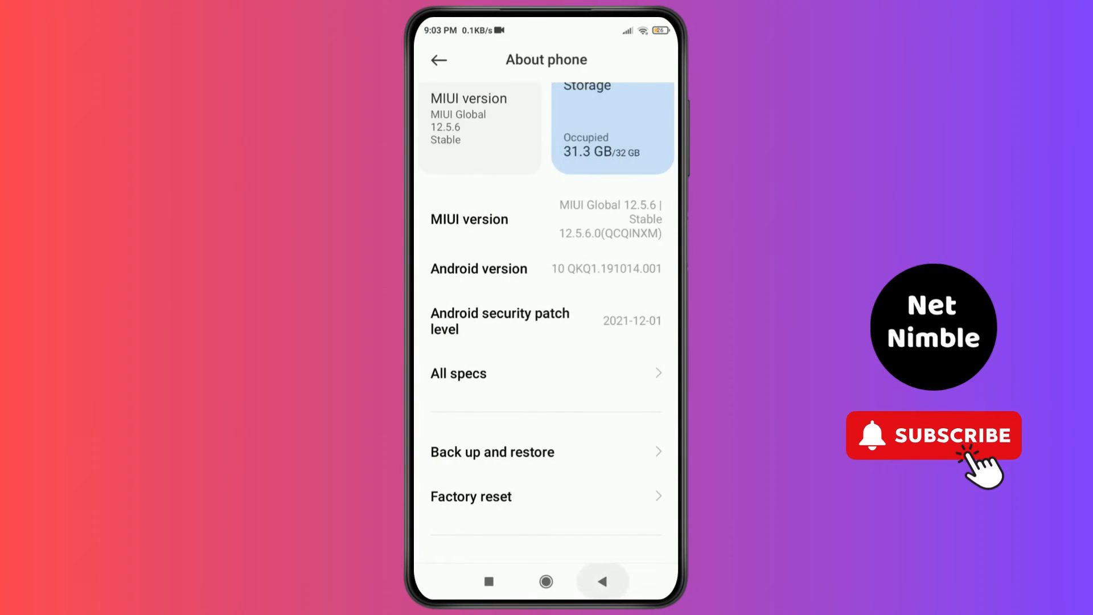
Step: Return to the main Settings list and enter the Apps page
left_click(439, 59)
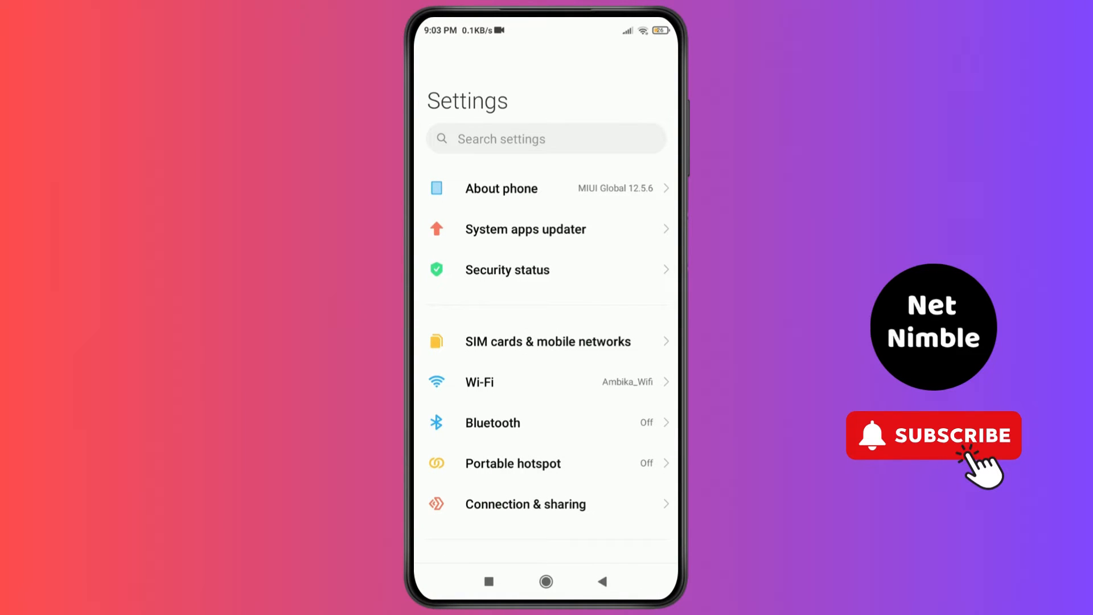
scroll("down", 3)
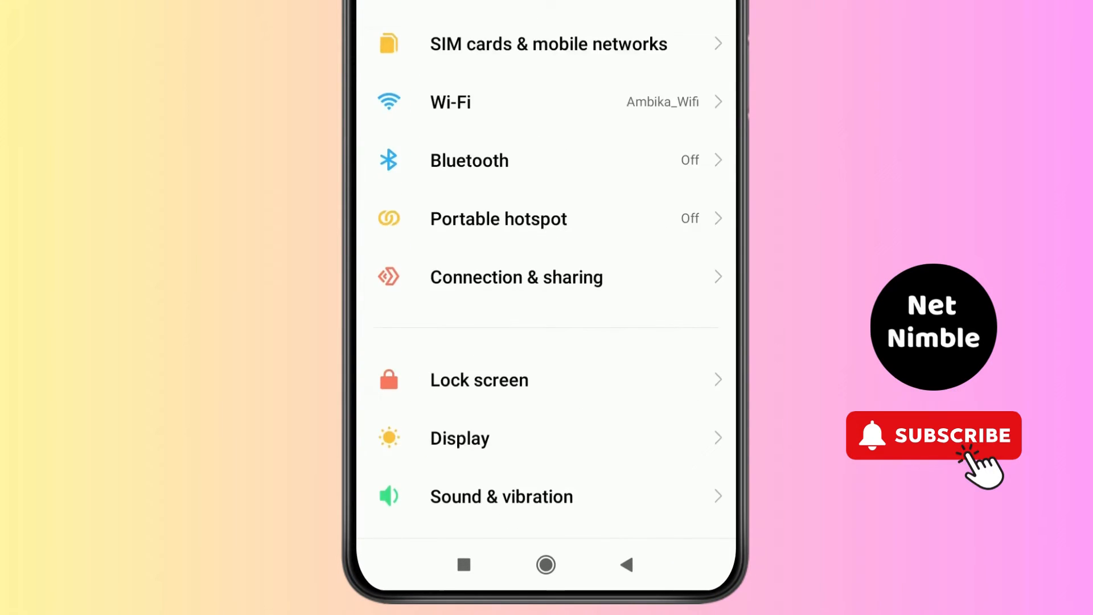
scroll("down", 3)
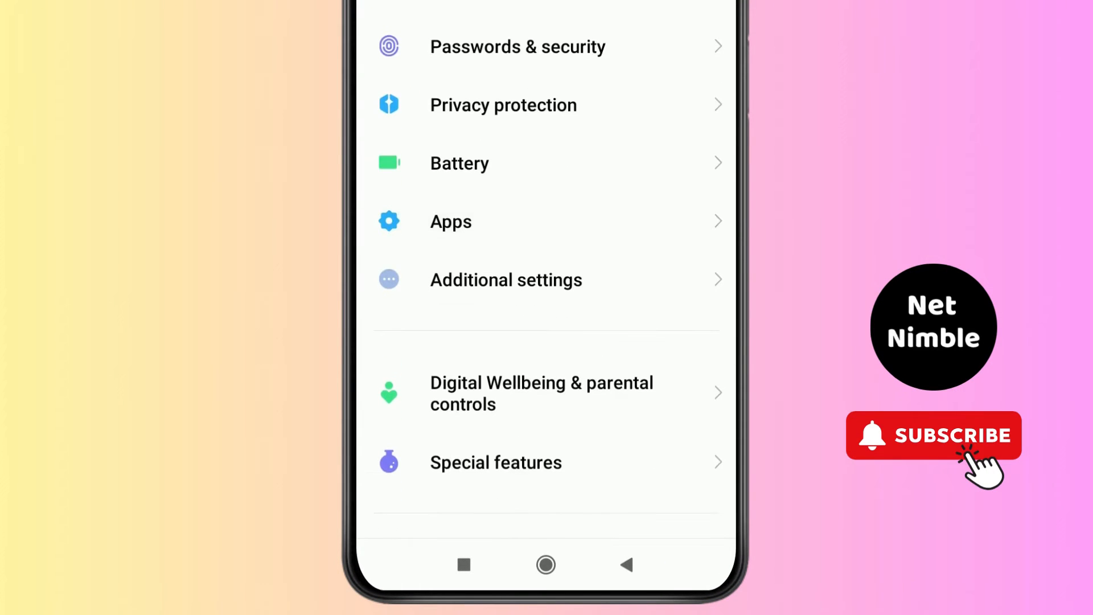
left_click(451, 221)
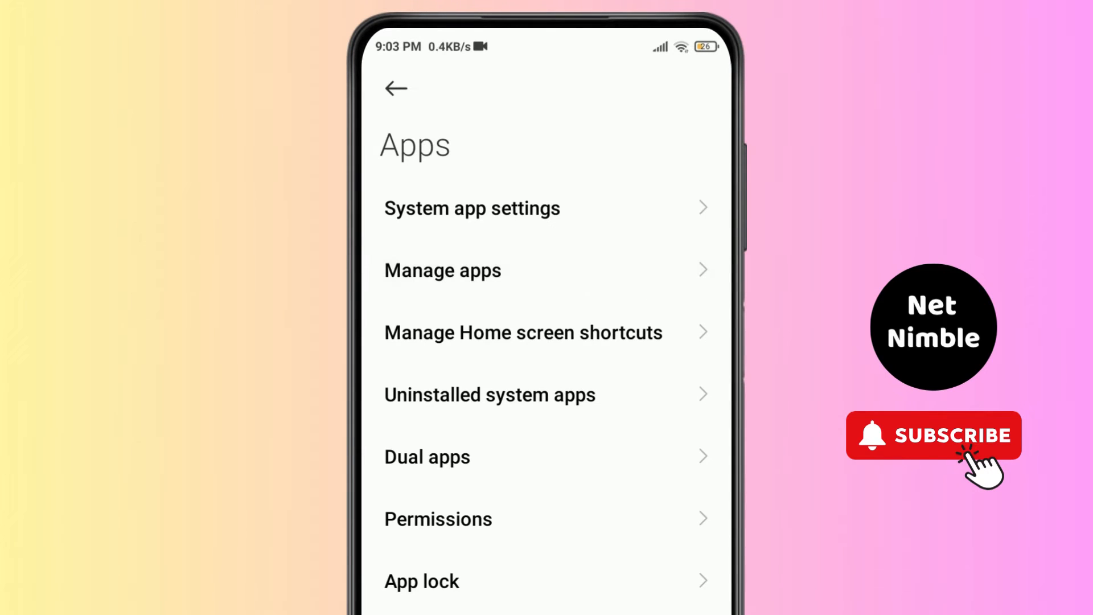
Step: Open Manage apps to reach Camera's App info, then go to the home screen
left_click(443, 271)
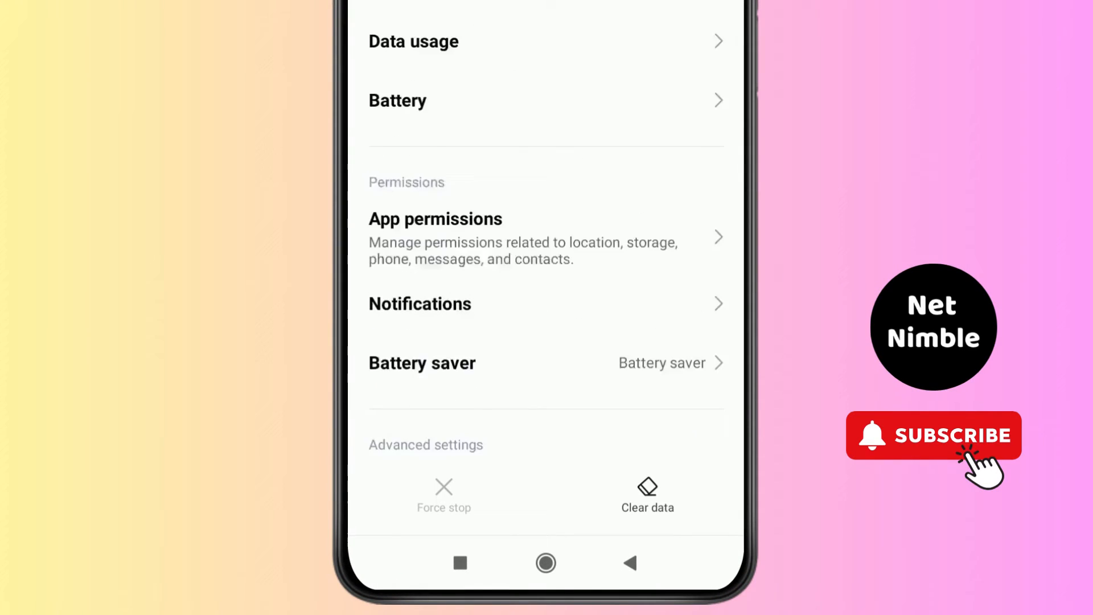
scroll("down", 3)
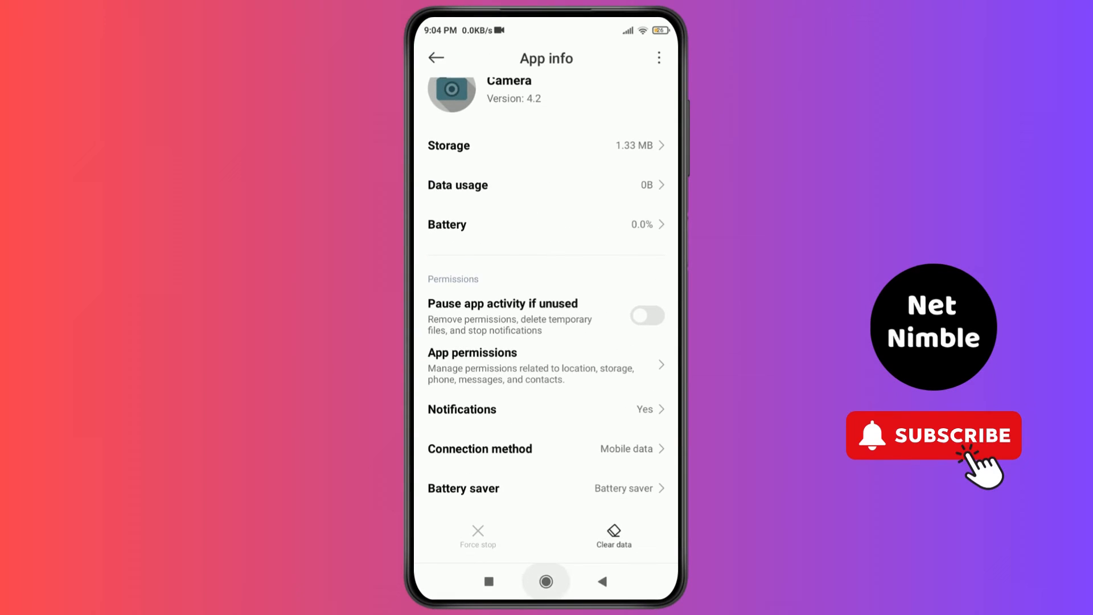
left_click(545, 581)
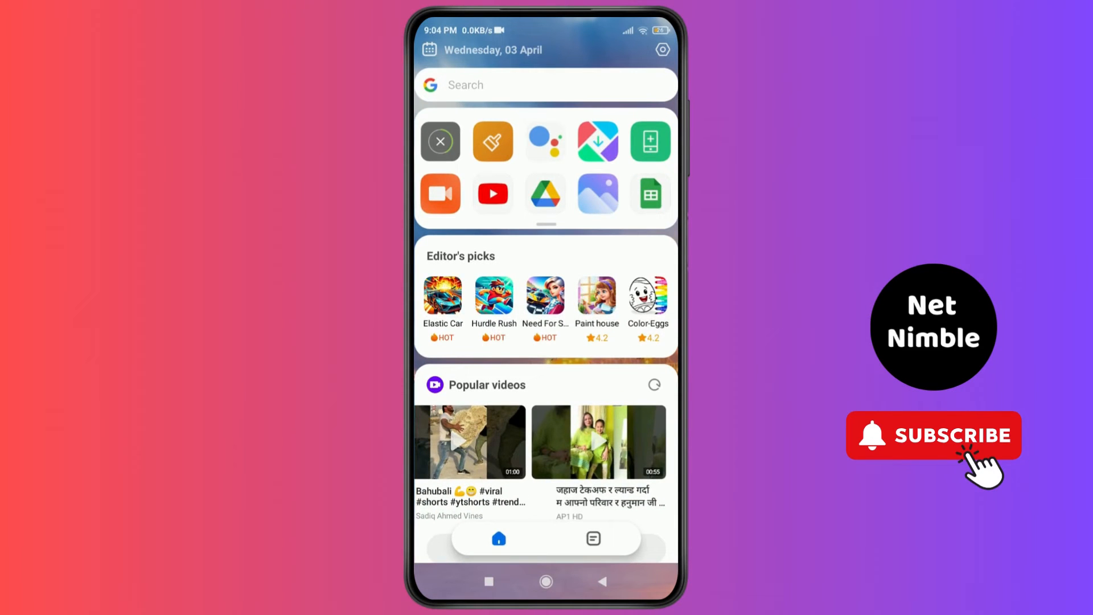